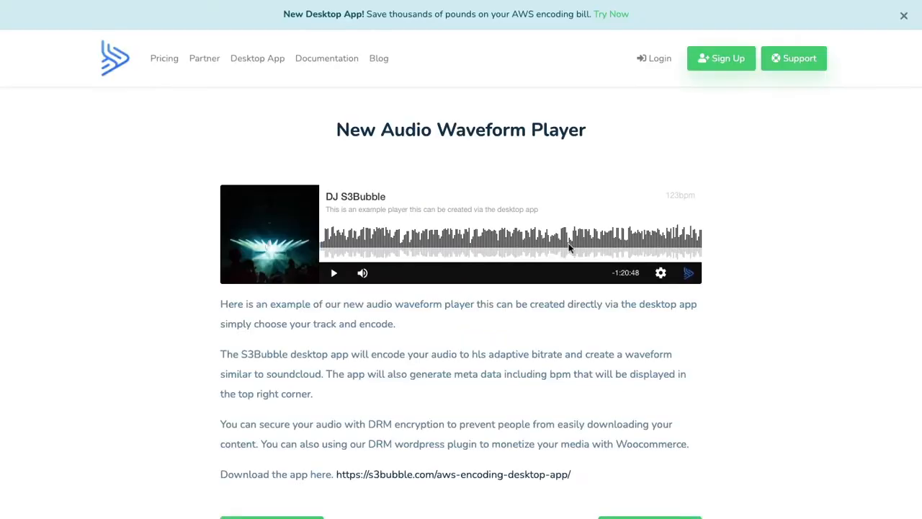
mouse_move(587, 315)
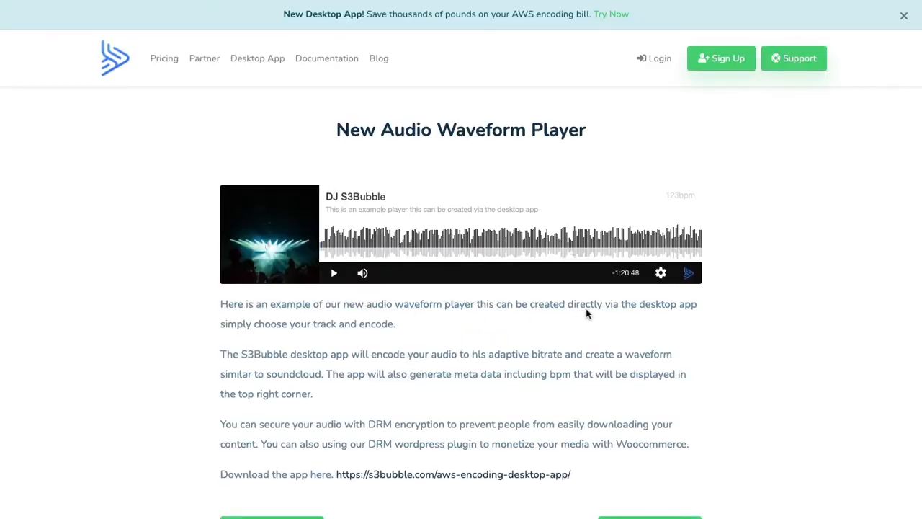
mouse_move(303, 222)
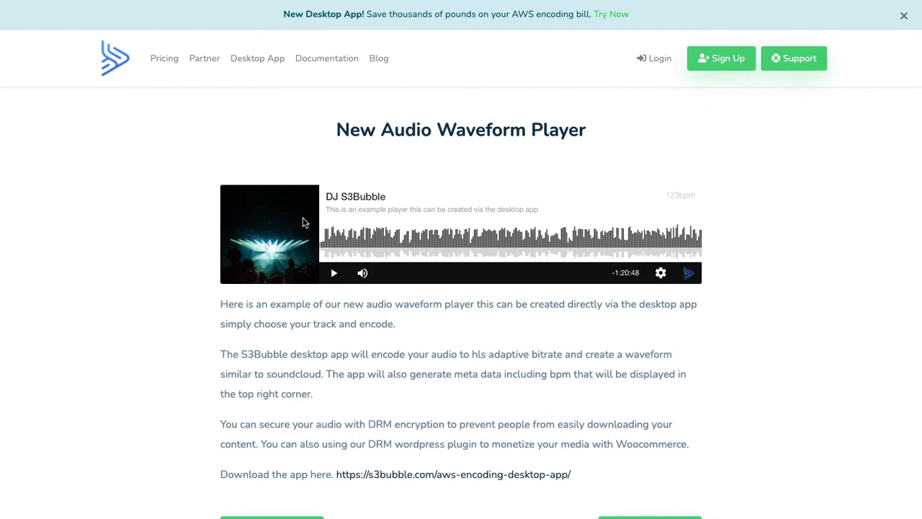
mouse_move(625, 238)
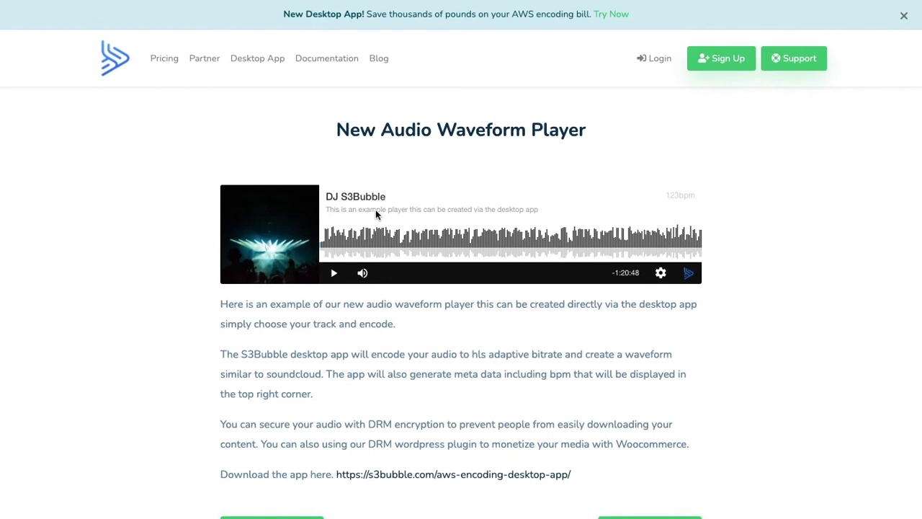
mouse_move(525, 268)
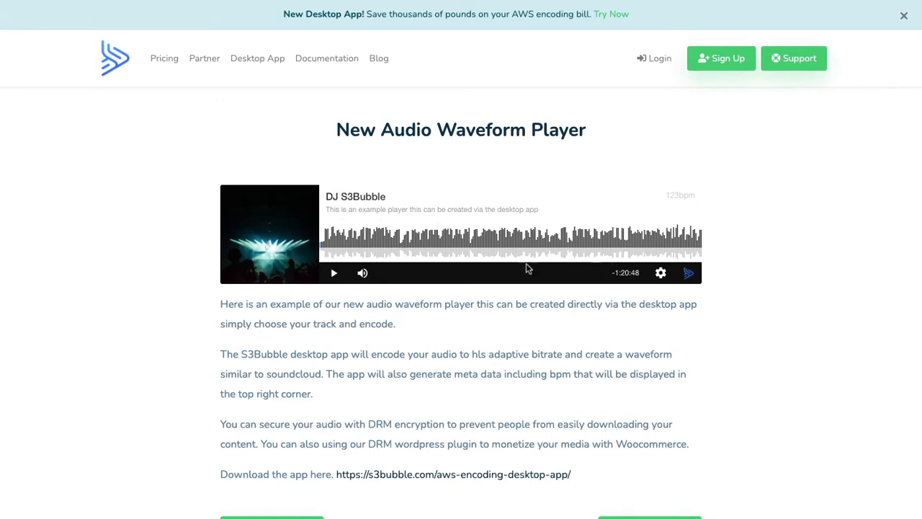
mouse_move(186, 225)
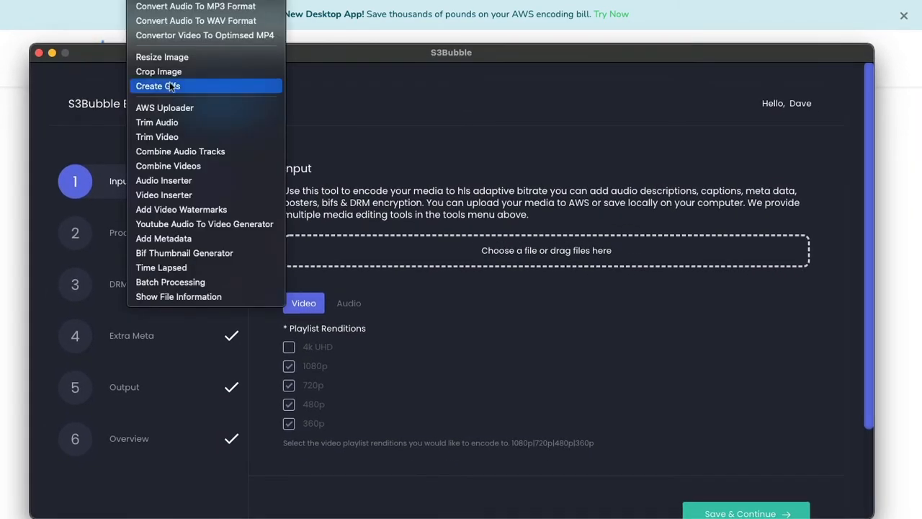
- Load the jonathan-farber microphone JPG into the Resize Image tool
left_click(161, 58)
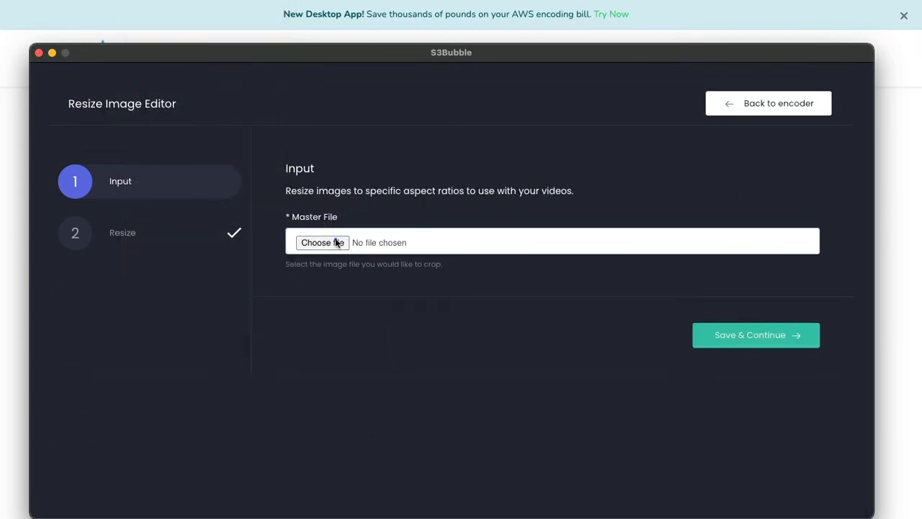
left_click(323, 242)
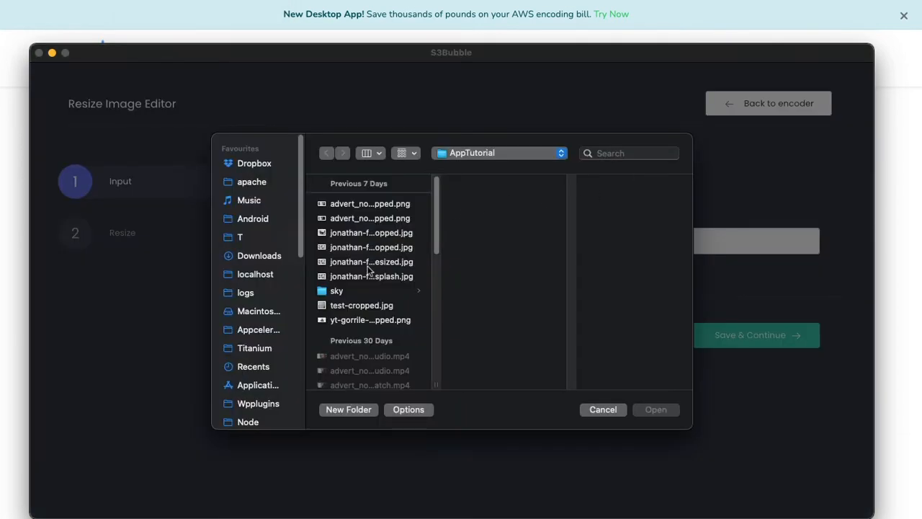
left_click(372, 277)
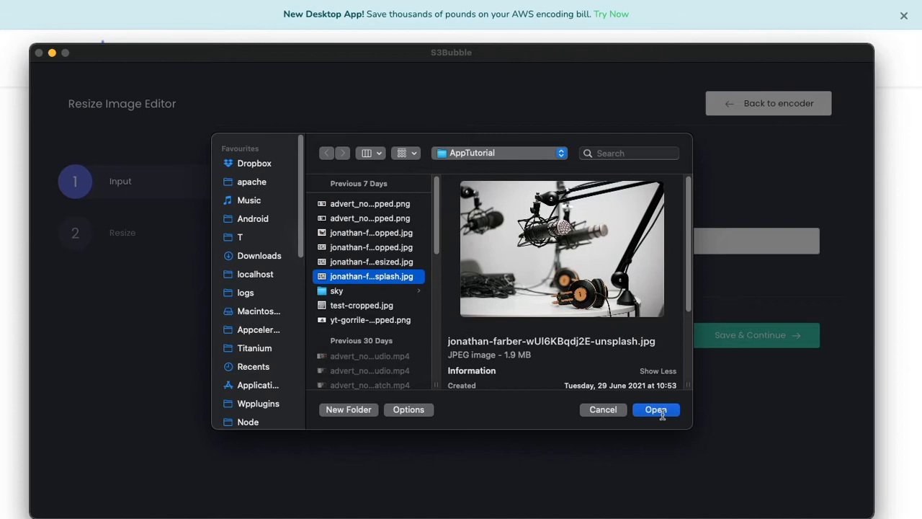
left_click(656, 410)
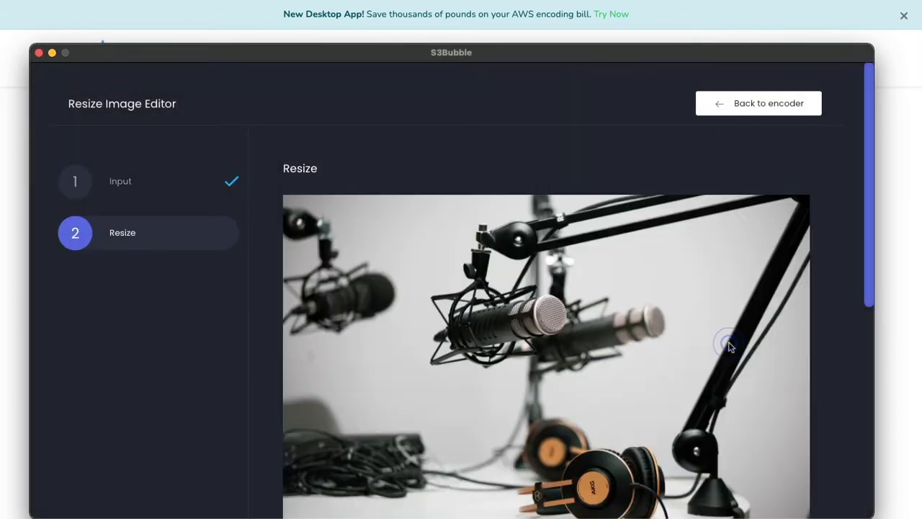
- Resize the microphone photo to a width of 1000 pixels
scroll("down", 3)
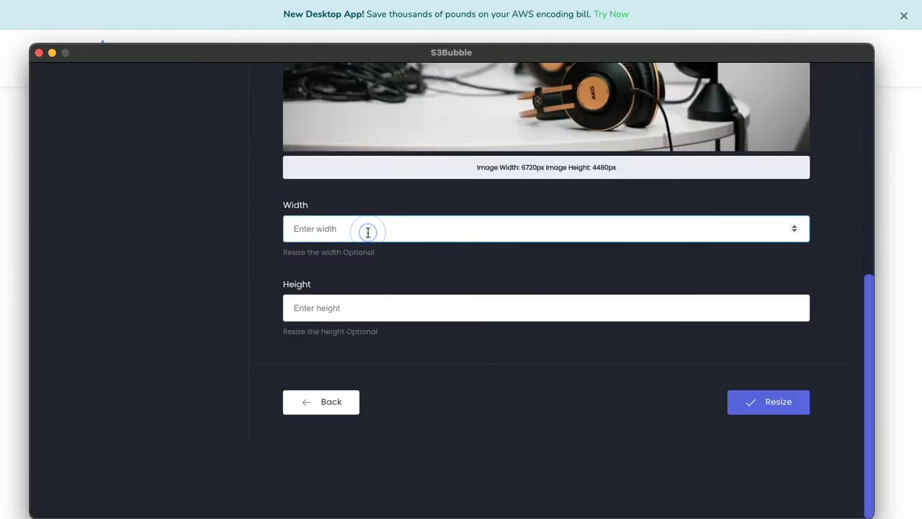
type("1000")
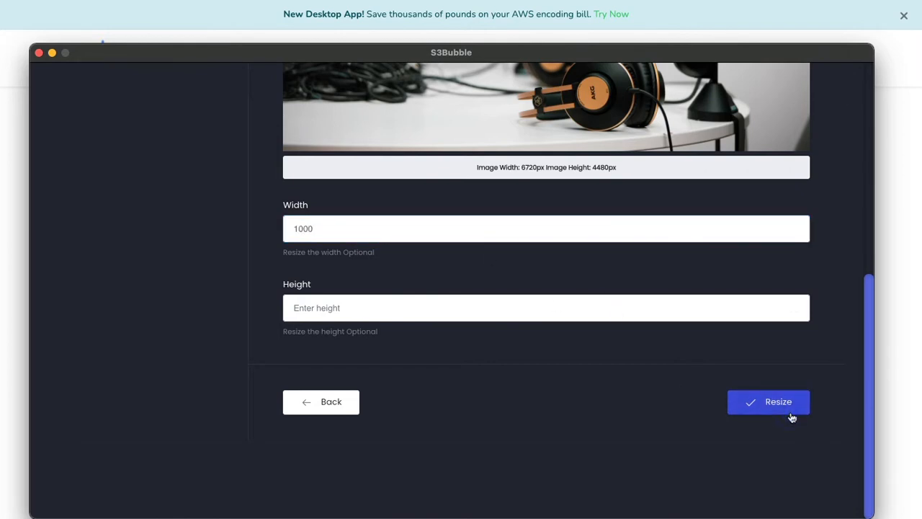
mouse_move(651, 390)
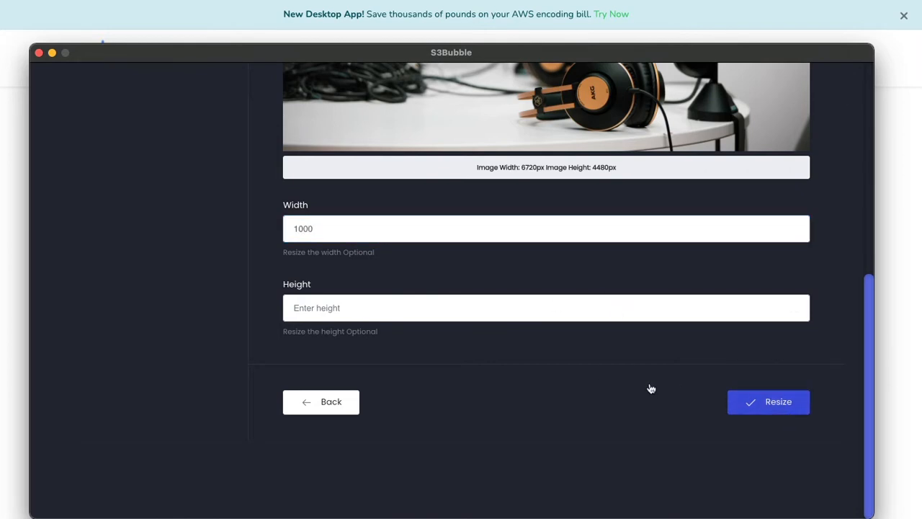
left_click(768, 400)
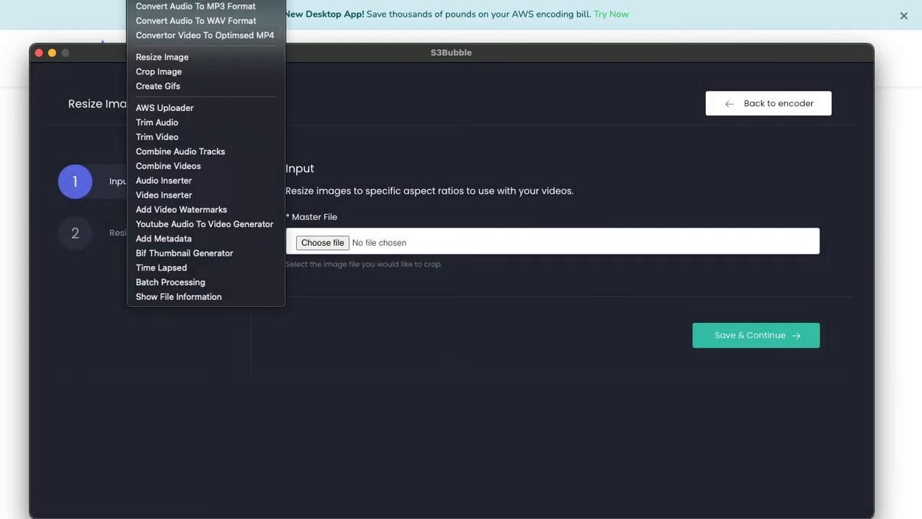
mouse_move(159, 72)
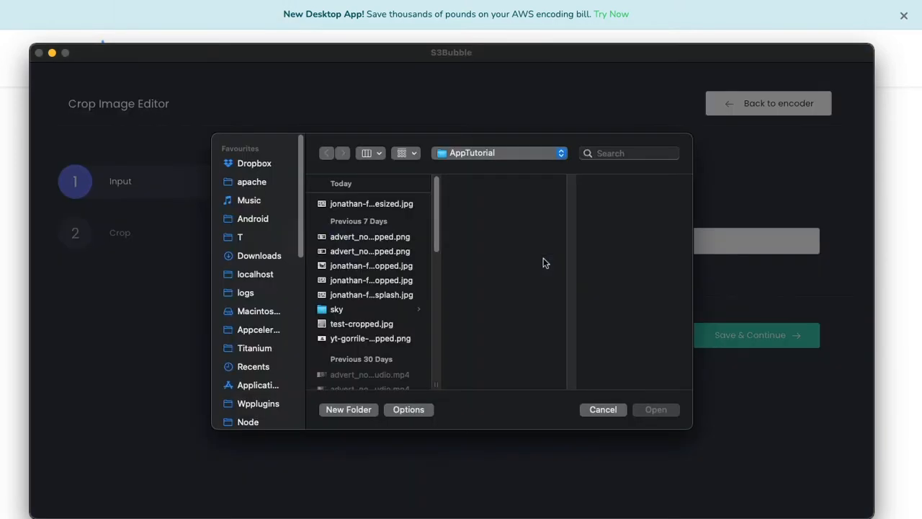
- Crop the resized microphone JPG around the mic and headphones and confirm the result
left_click(371, 204)
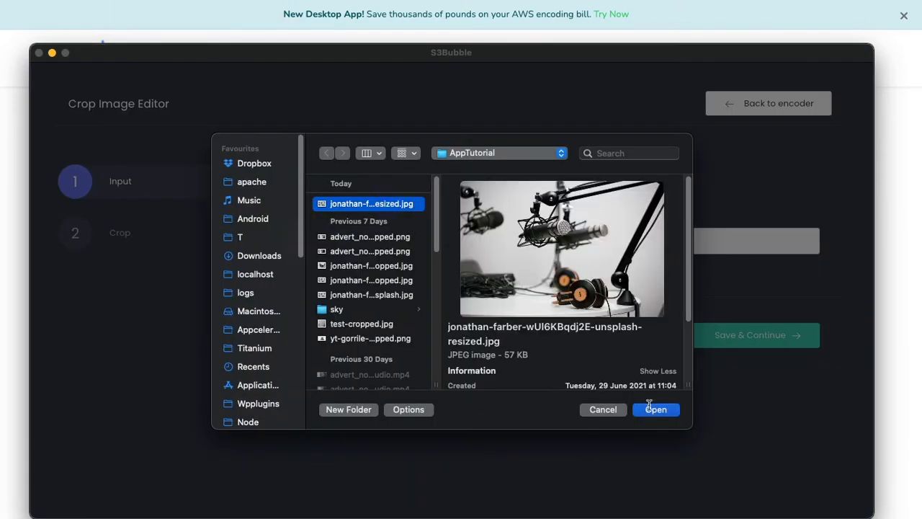
left_click(655, 409)
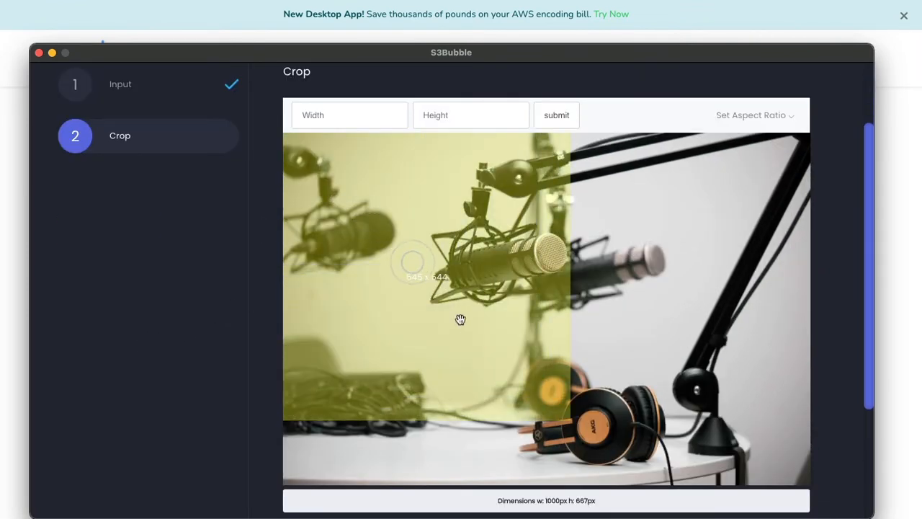
left_click_drag(461, 320, 585, 374)
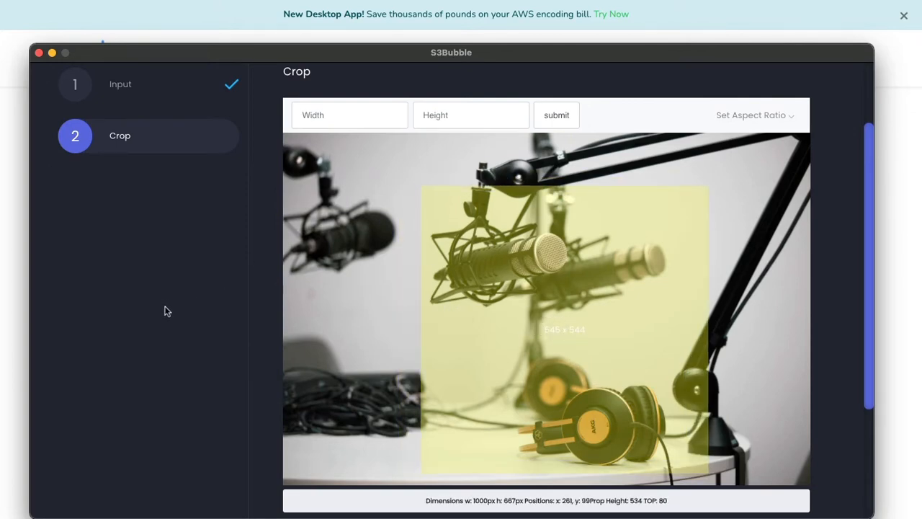
left_click(556, 115)
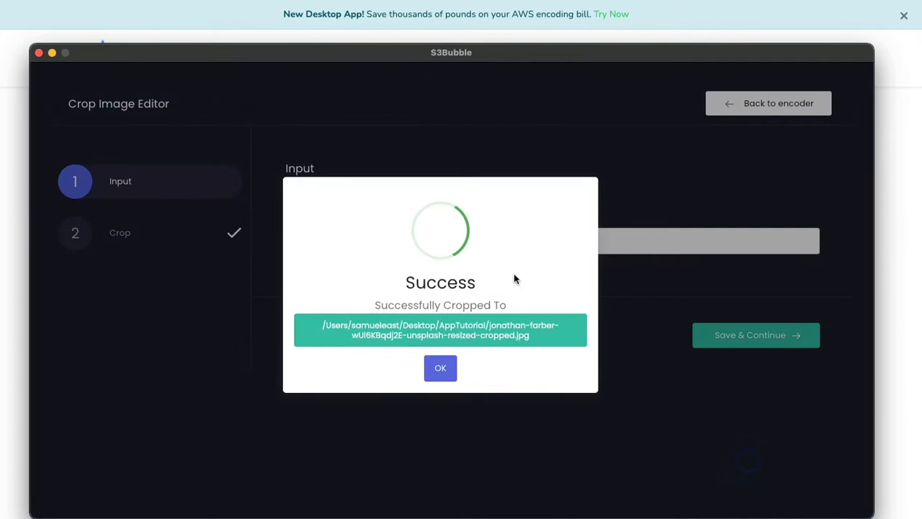
left_click(441, 368)
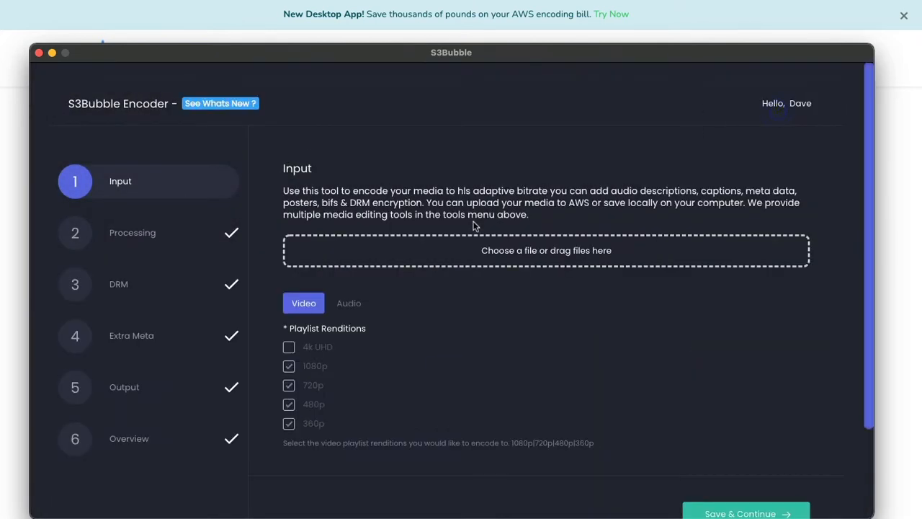
- Keep only the 128k audio rendition for the Dreamer MP3 and continue to processing
left_click(348, 303)
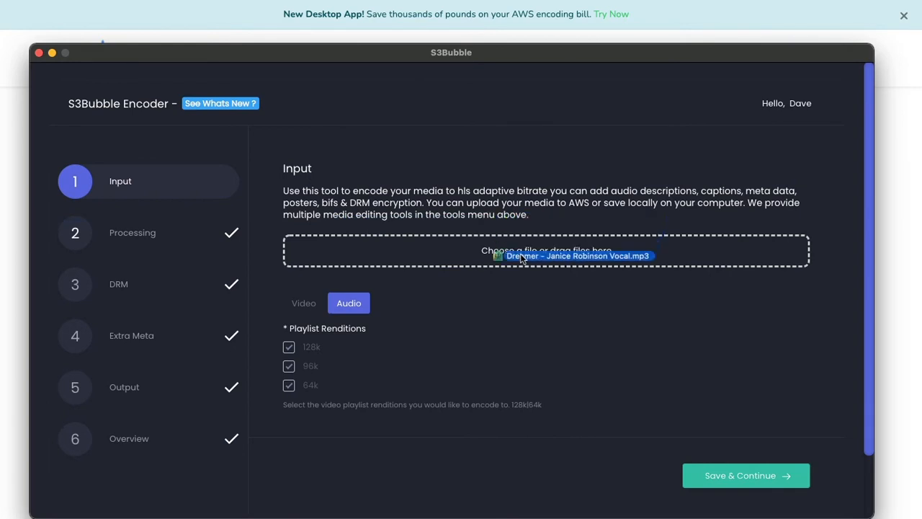
left_click(288, 377)
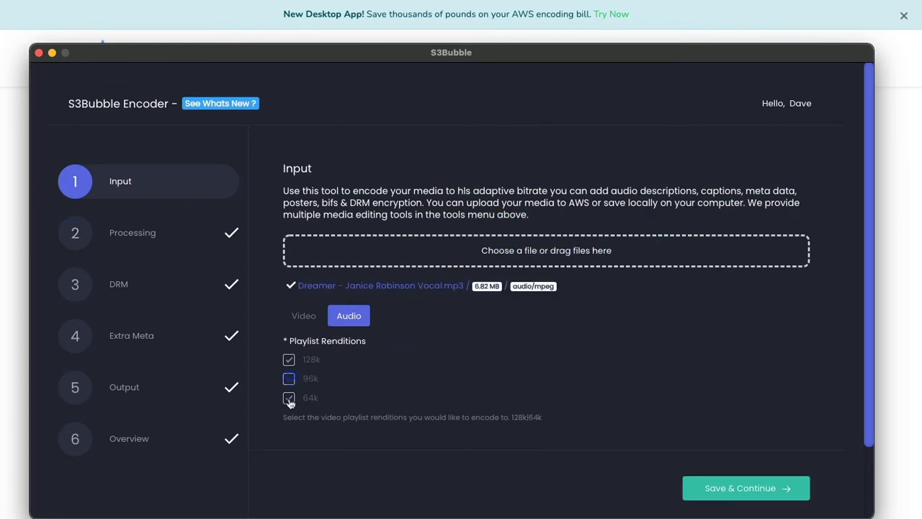
left_click(288, 397)
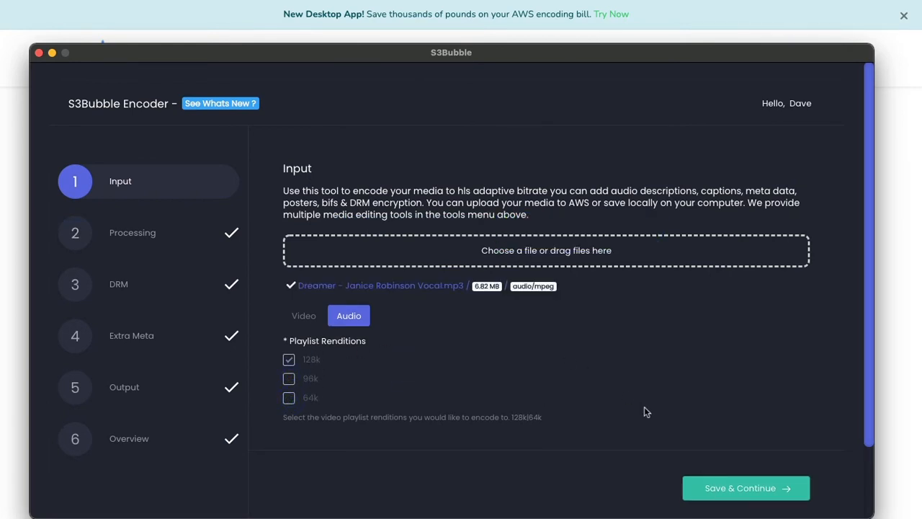
left_click(745, 487)
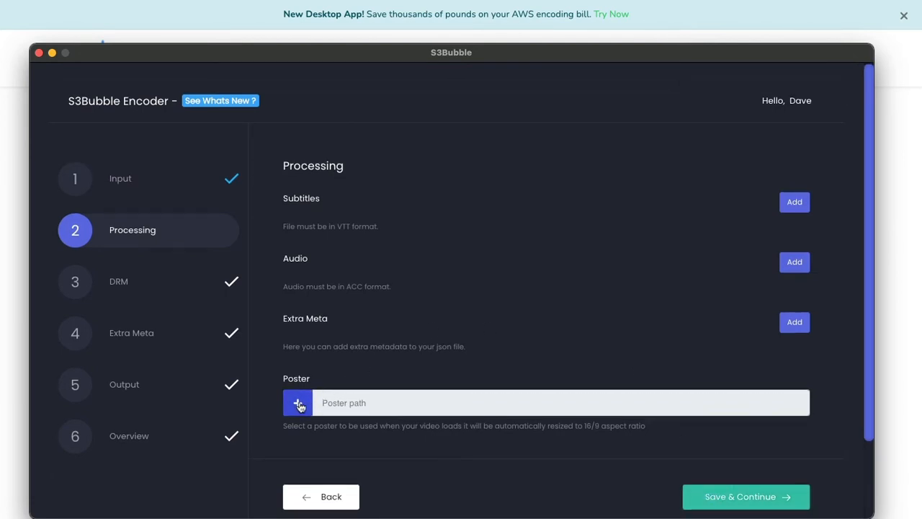
- Set the cropped photo as poster, then pass Processing and DRM with an empty Proxy Url
left_click(297, 403)
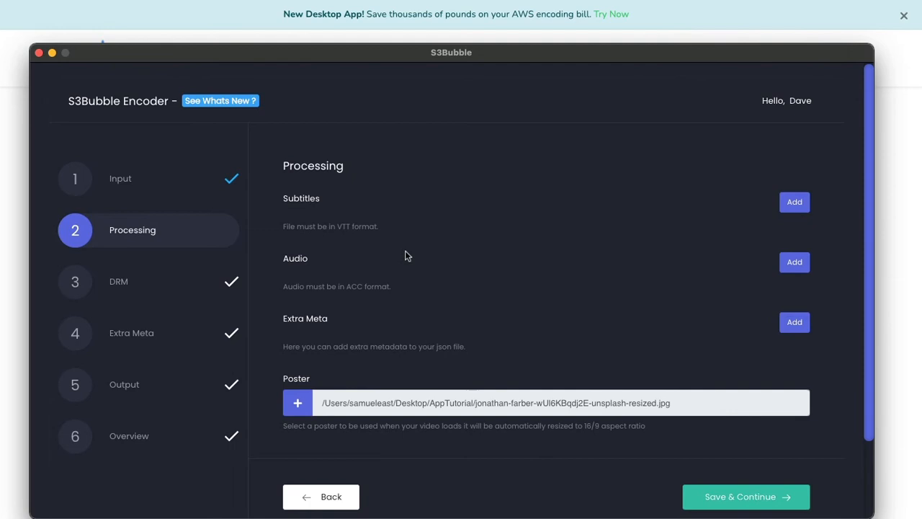
scroll("down", 3)
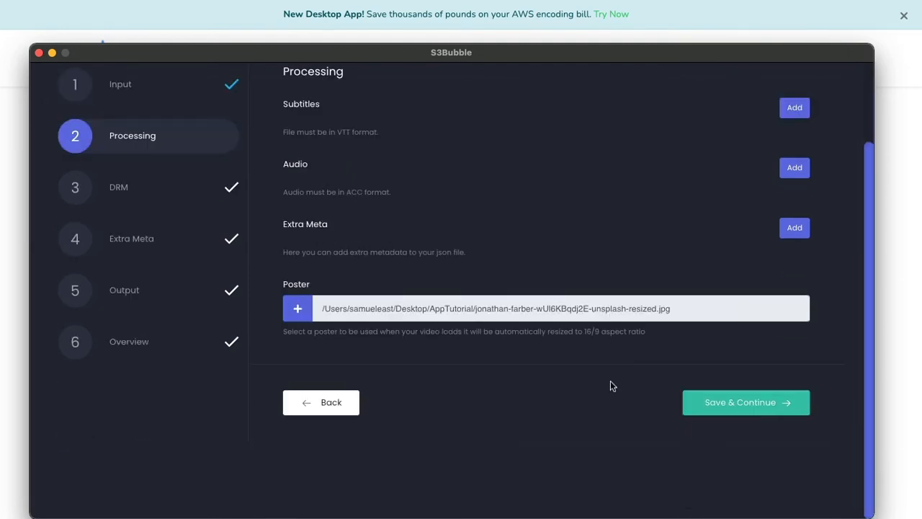
left_click(746, 402)
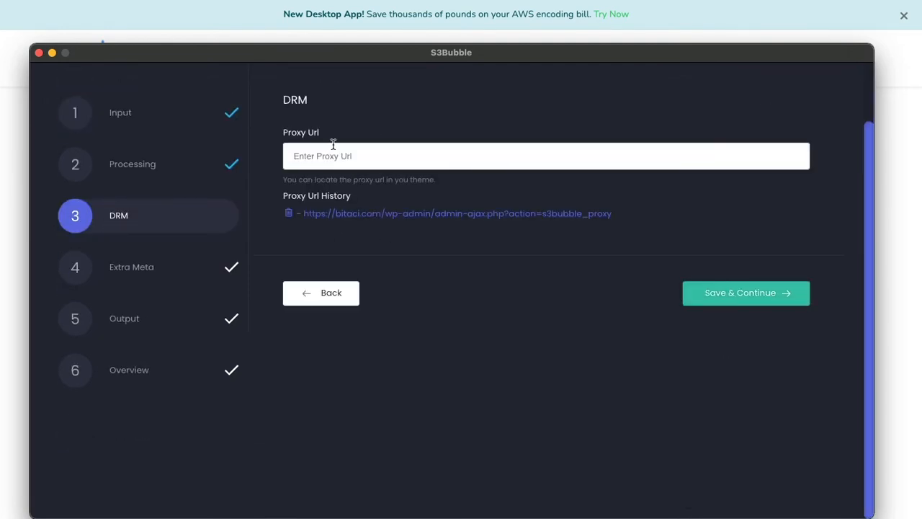
left_click(746, 292)
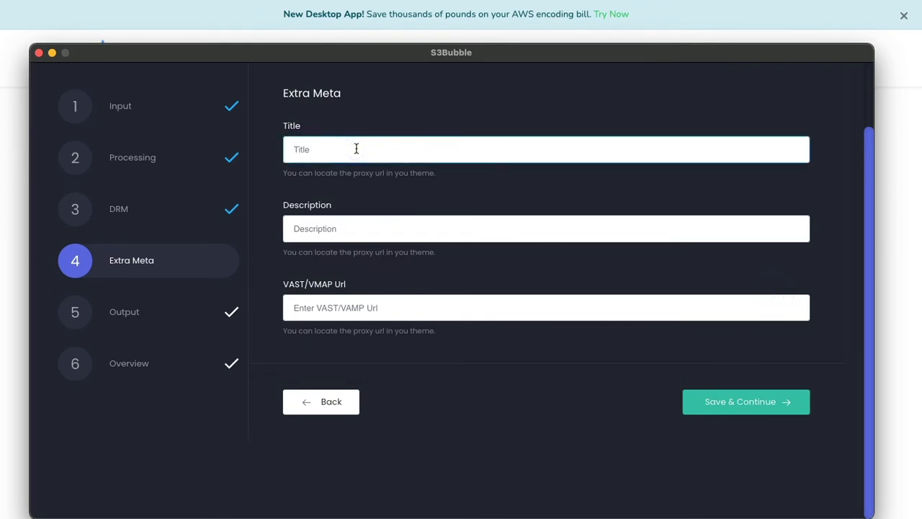
- Enter title 'New Audio Player' and a description about generated waveforms and bpm, then continue
type("New Audio Player")
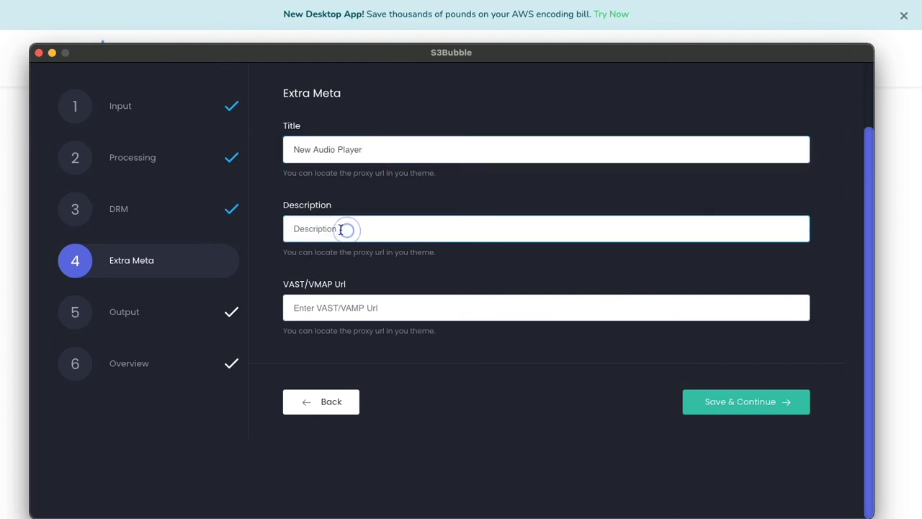
type("With gene")
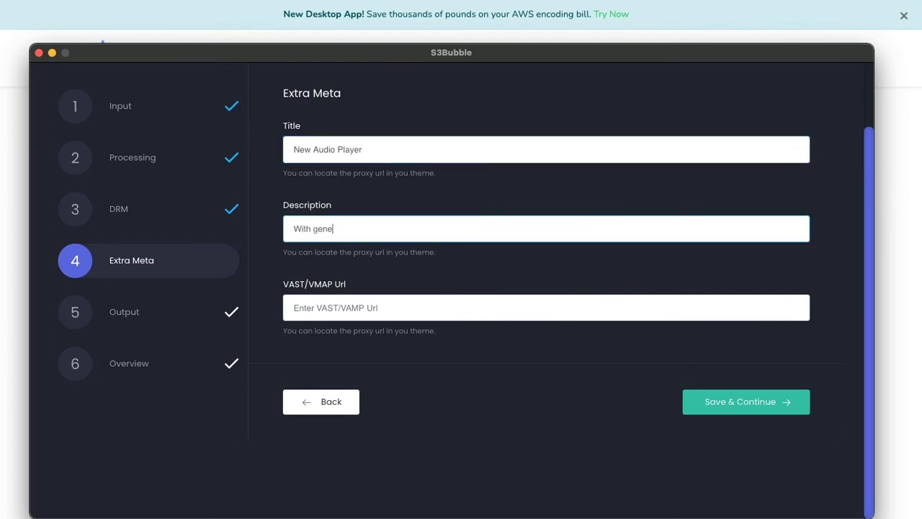
type("rated waveform")
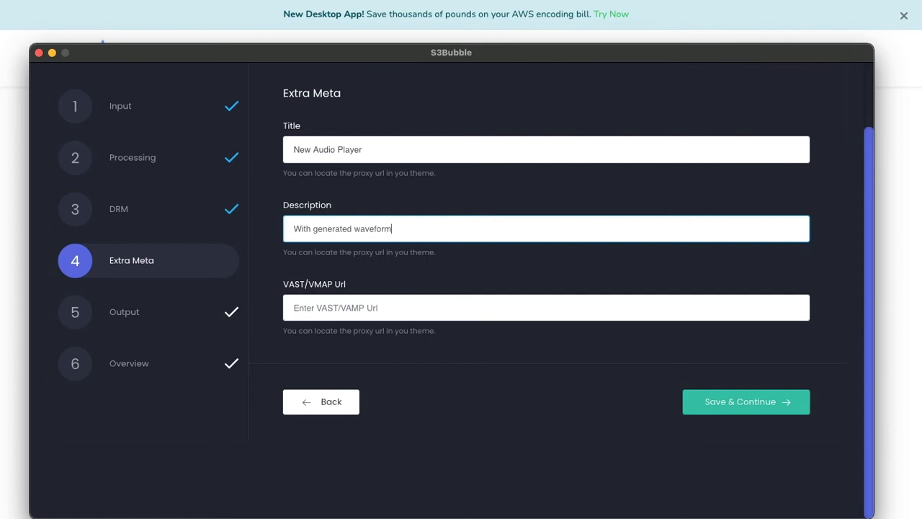
type("s and b")
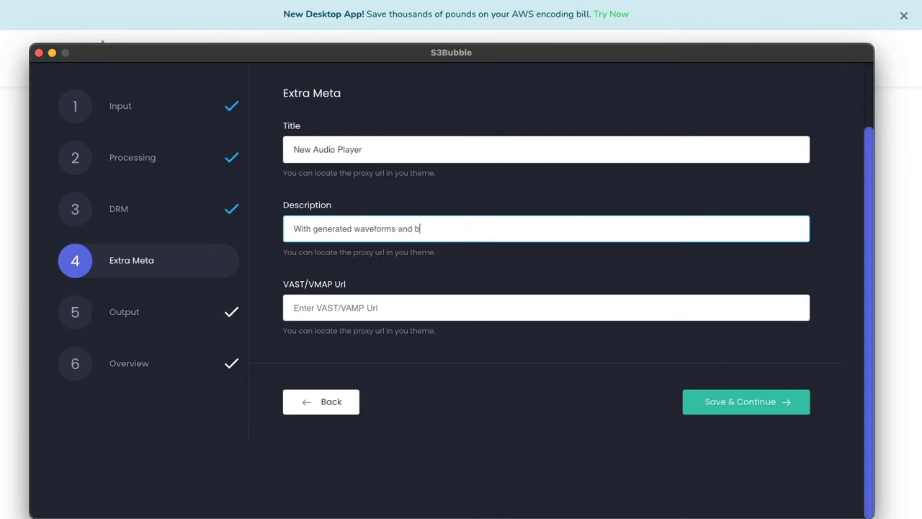
left_click(747, 400)
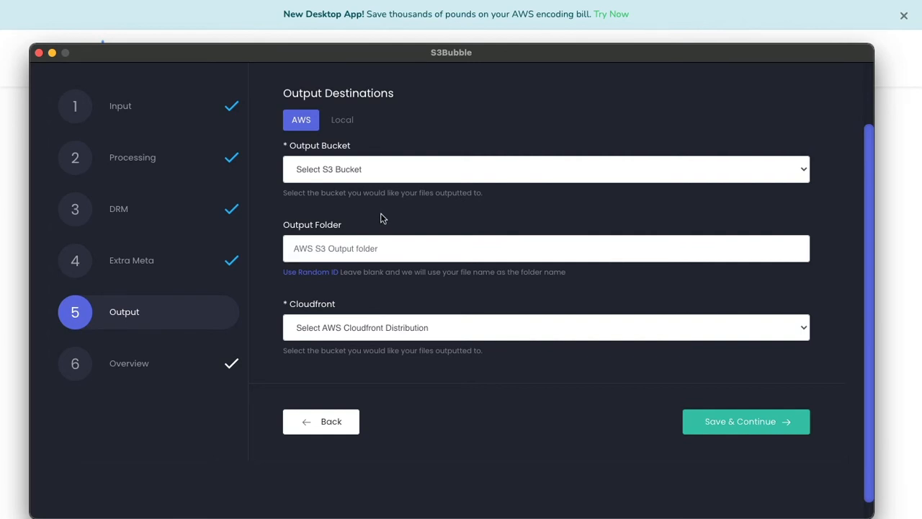
mouse_move(392, 173)
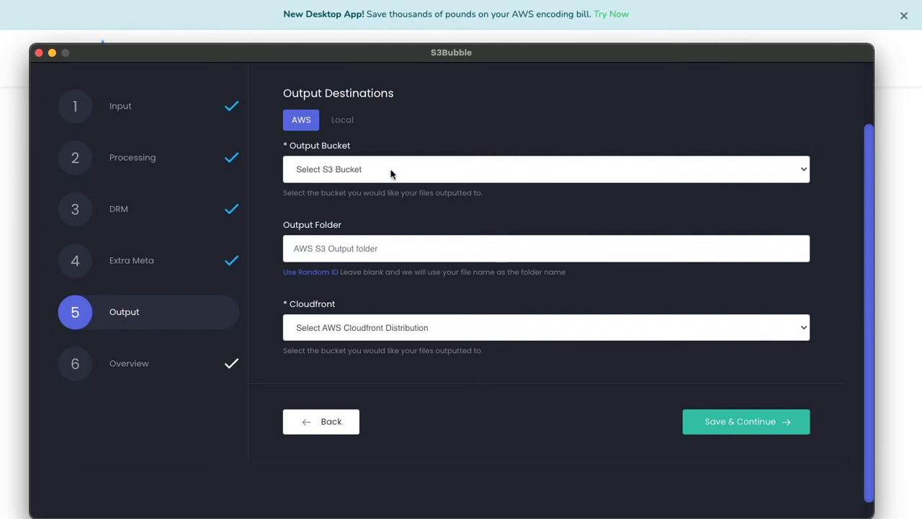
- Output to the wptuts-deliver bucket with its CloudFront distribution and start the encode
left_click(546, 169)
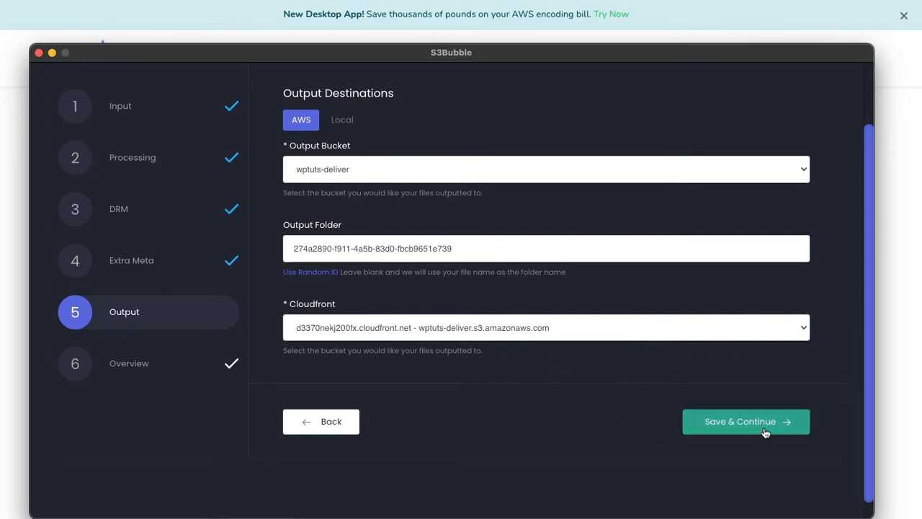
left_click(746, 421)
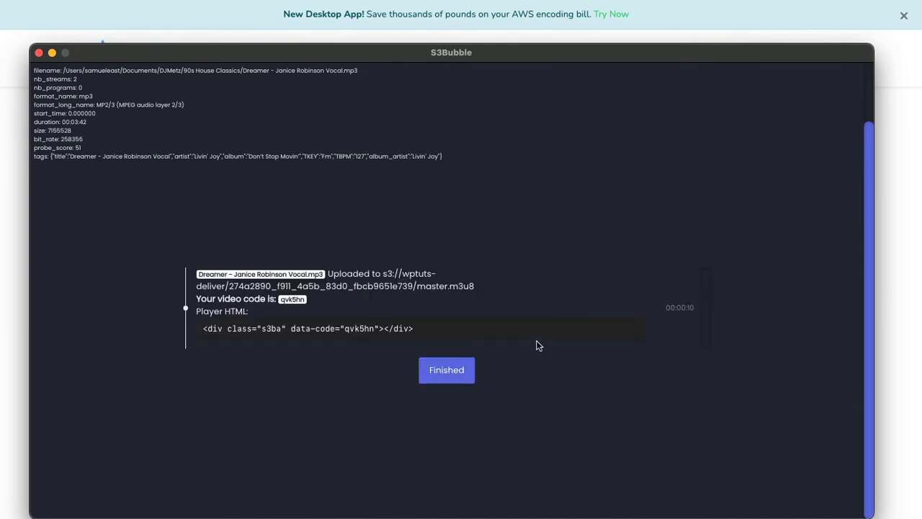
- Select the finished encode's Player HTML embed code for copying
triple_click(308, 328)
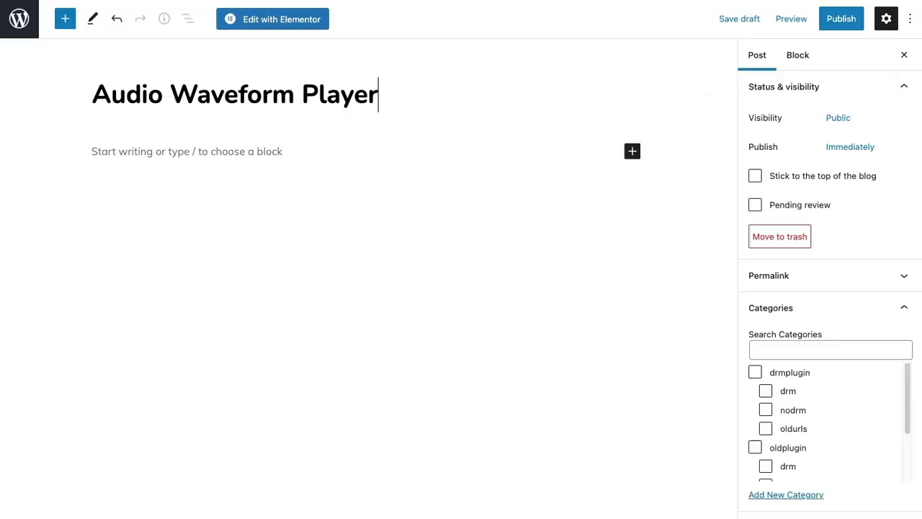
- Paste the player embed as Custom HTML in 'Audio Waveform Player' and publish the post
left_click(631, 152)
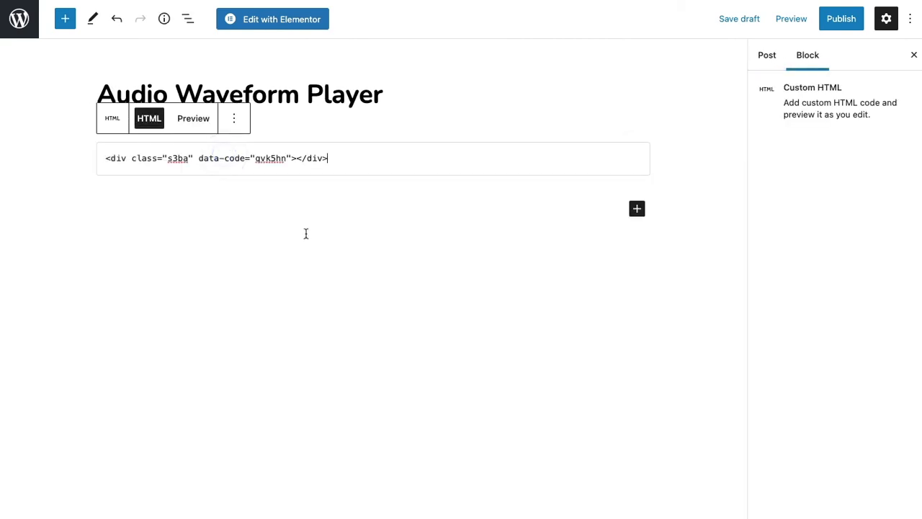
mouse_move(394, 163)
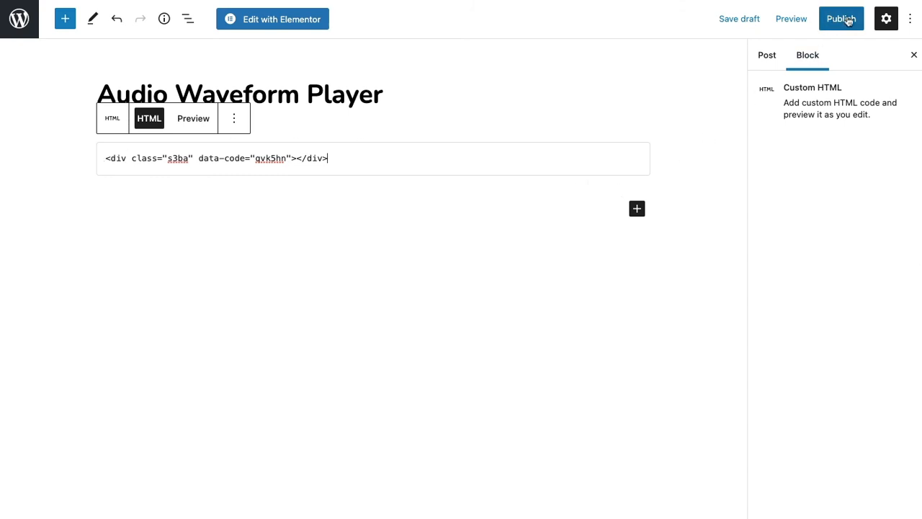
left_click(842, 19)
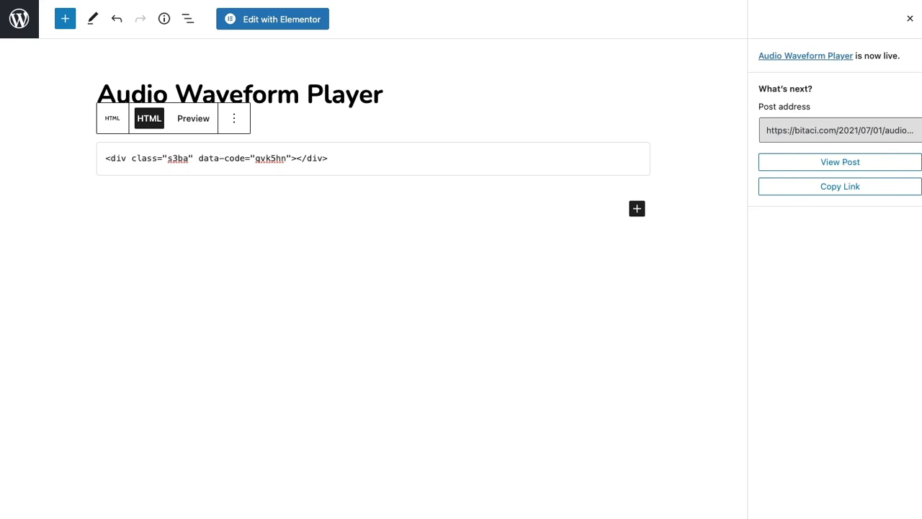
- View the live post, play the embedded New Audio Player and seek along its waveform
left_click(840, 161)
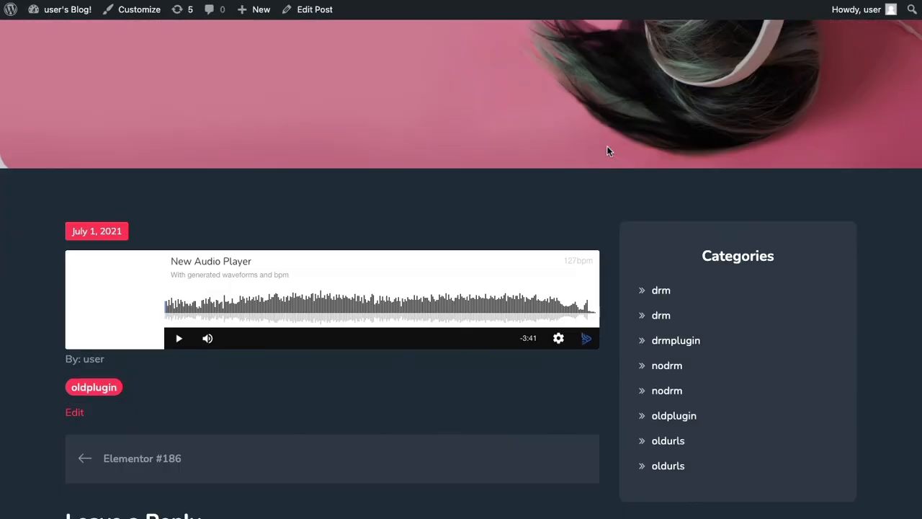
scroll("down", 3)
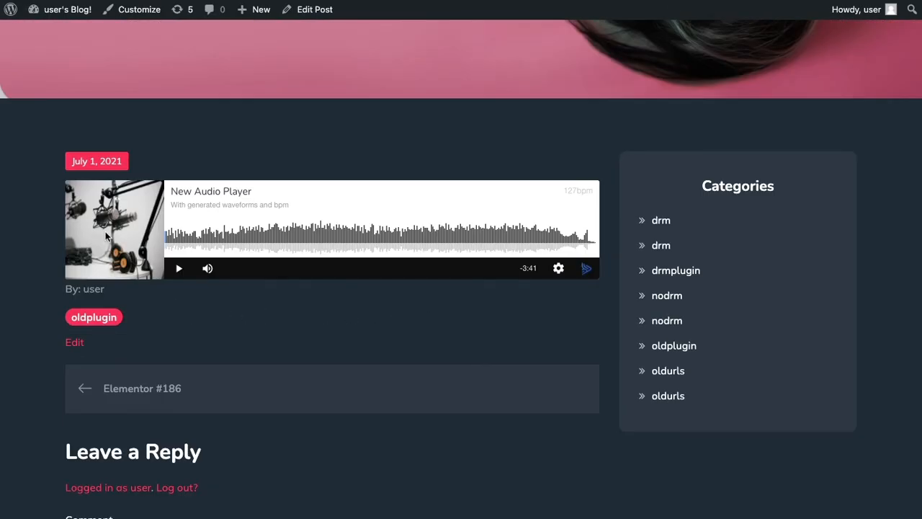
left_click(178, 268)
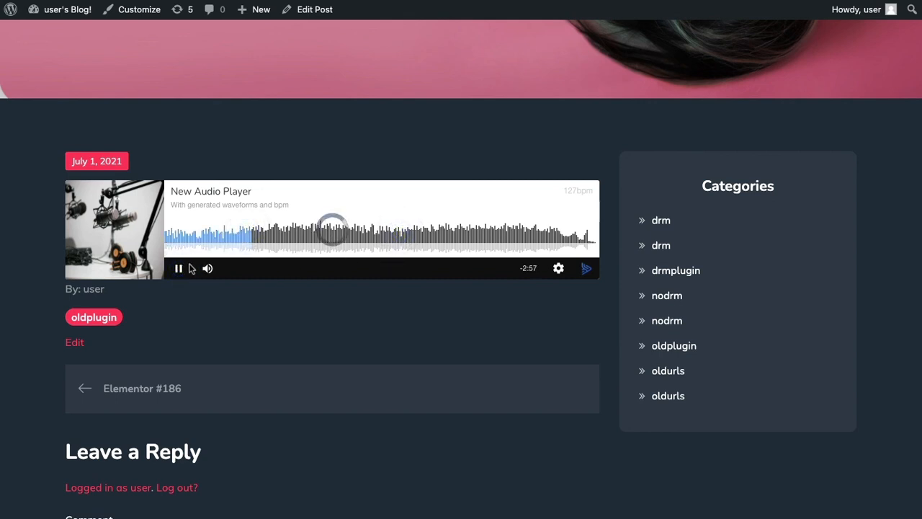
left_click(178, 268)
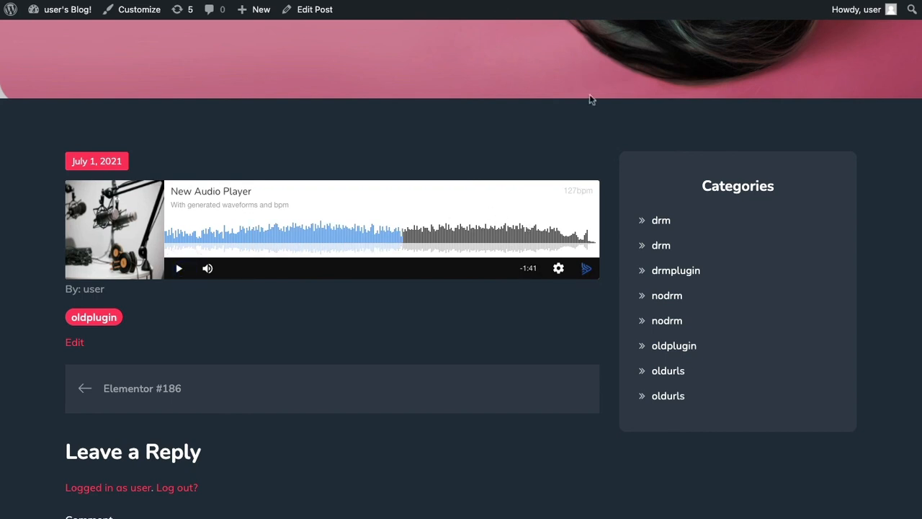
scroll("up", 3)
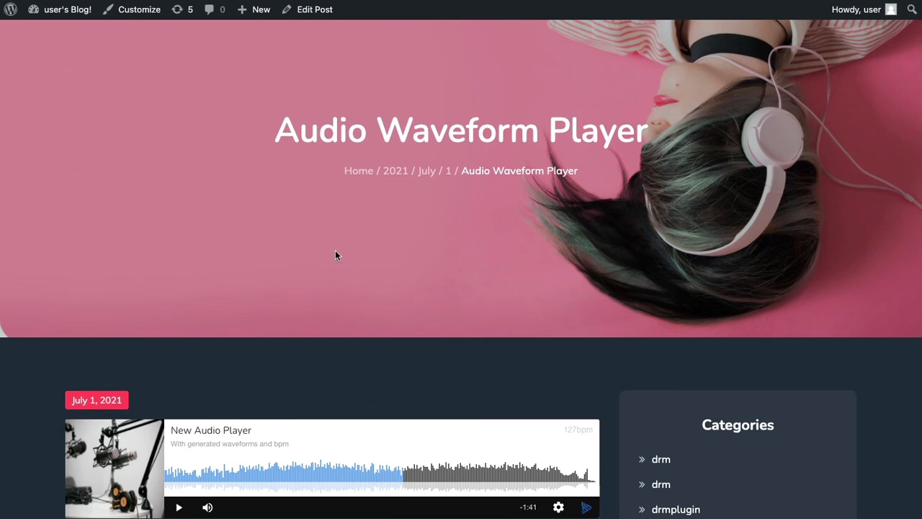
scroll("down", 3)
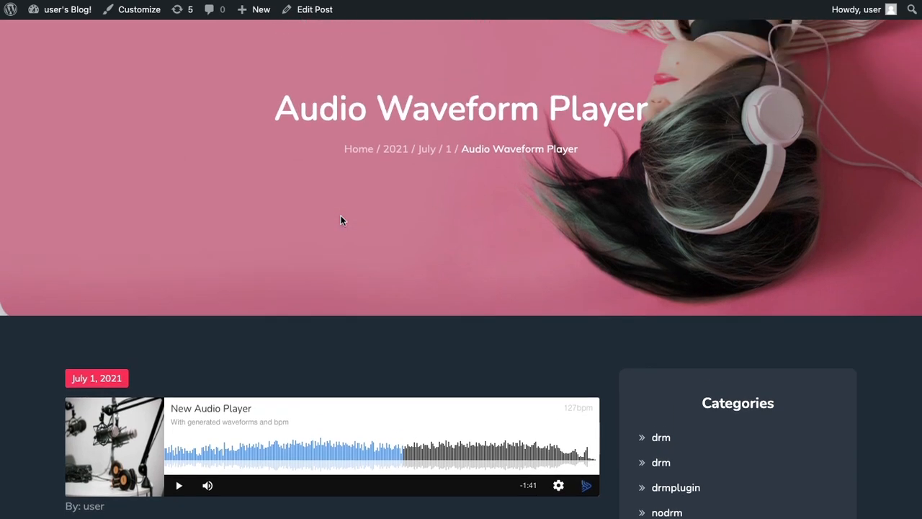
scroll("down", 3)
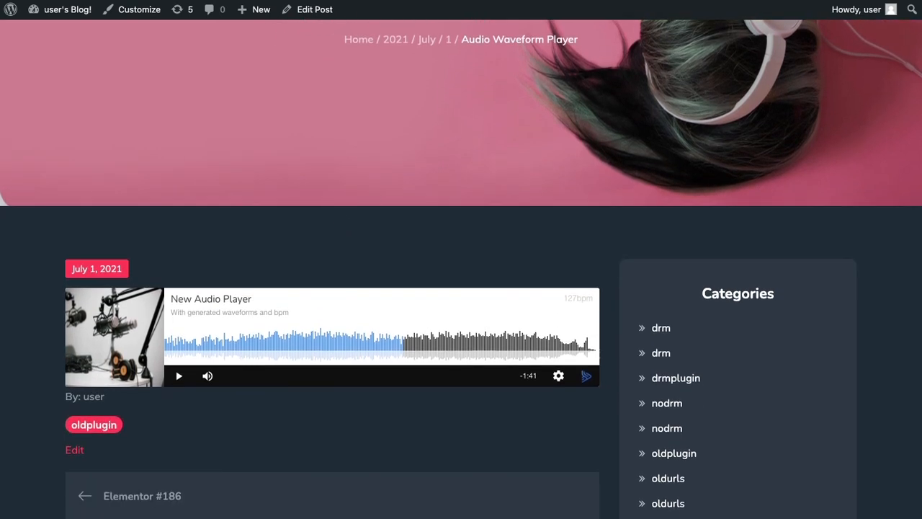